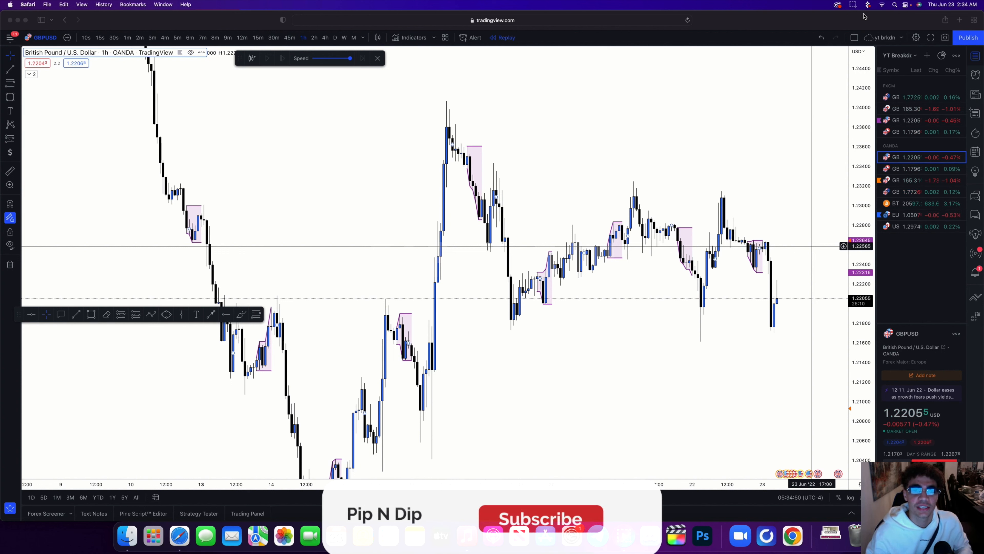
Switch GBPUSD to the 30-minute chart and apply the Break of Structure Down template to the red line.
{"action": "left_click", "coordinate": [539, 518]}
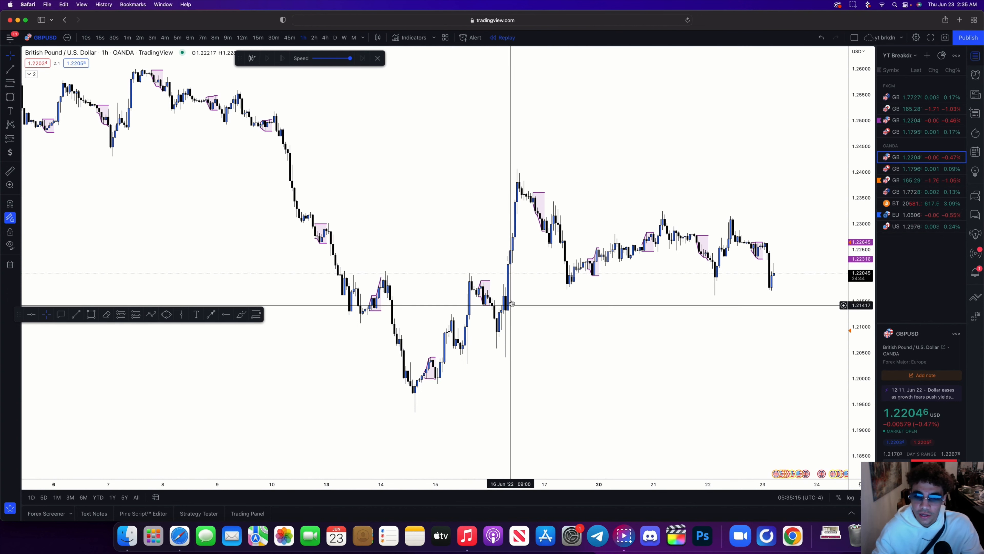
{"action": "mouse_move", "coordinate": [530, 203]}
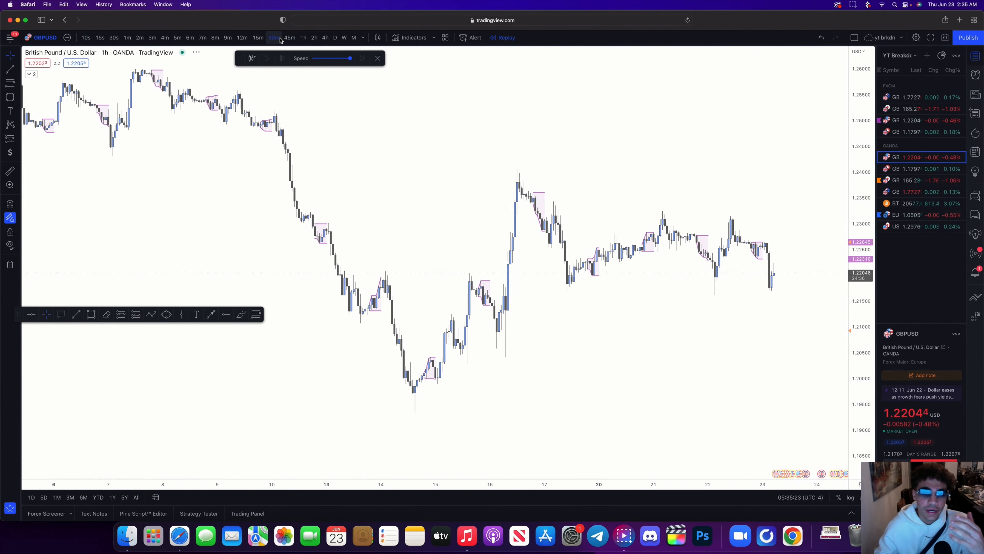
{"action": "left_click", "coordinate": [274, 37]}
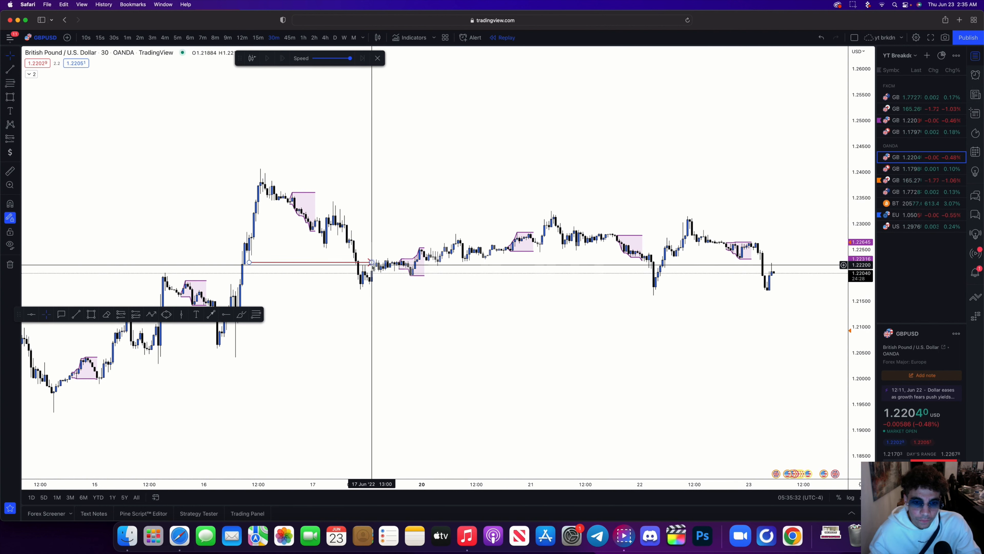
{"action": "right_click", "coordinate": [372, 262]}
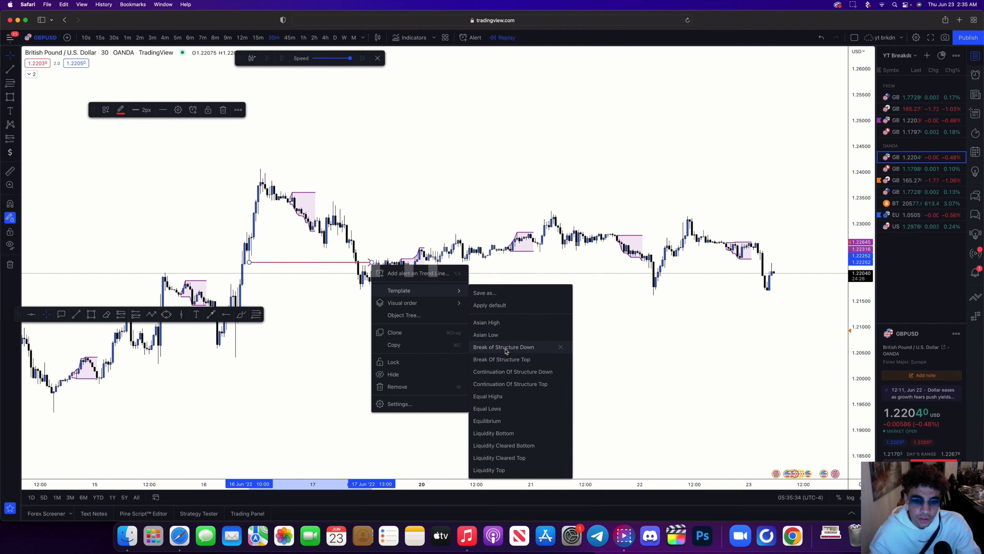
{"action": "left_click", "coordinate": [503, 347]}
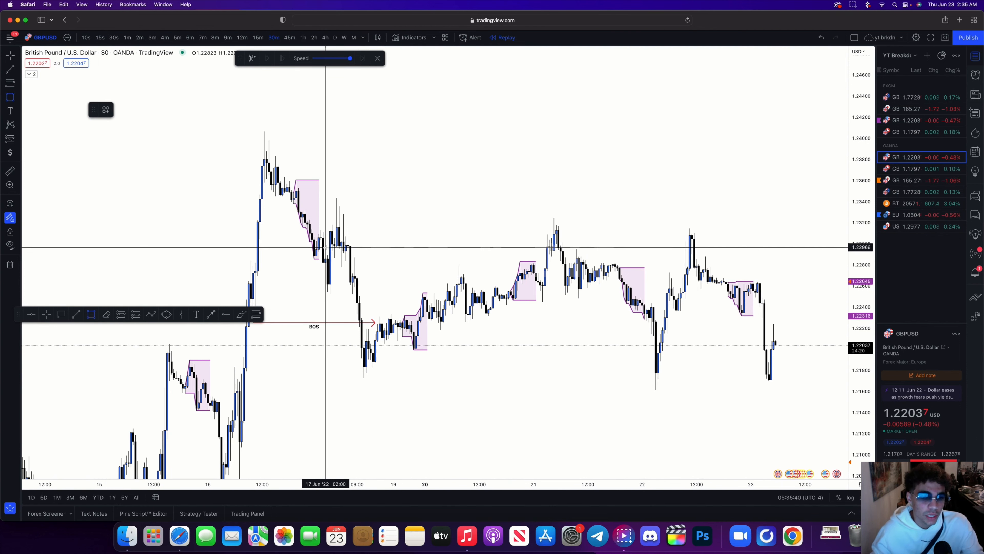
Draw a purple rectangle supply zone around the 21 June swing high.
{"action": "left_click_drag", "start_coordinate": [325, 197], "coordinate": [662, 247]}
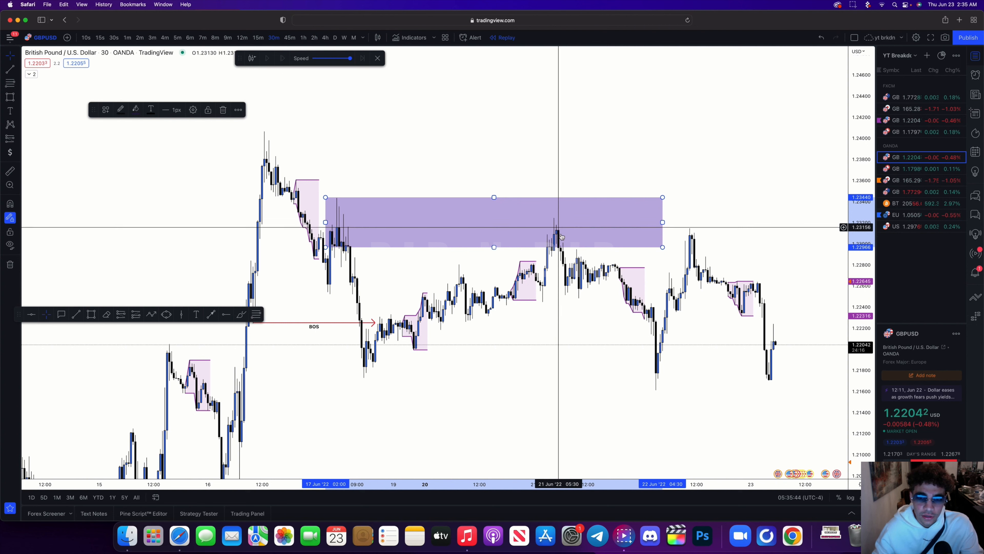
{"action": "mouse_move", "coordinate": [337, 233]}
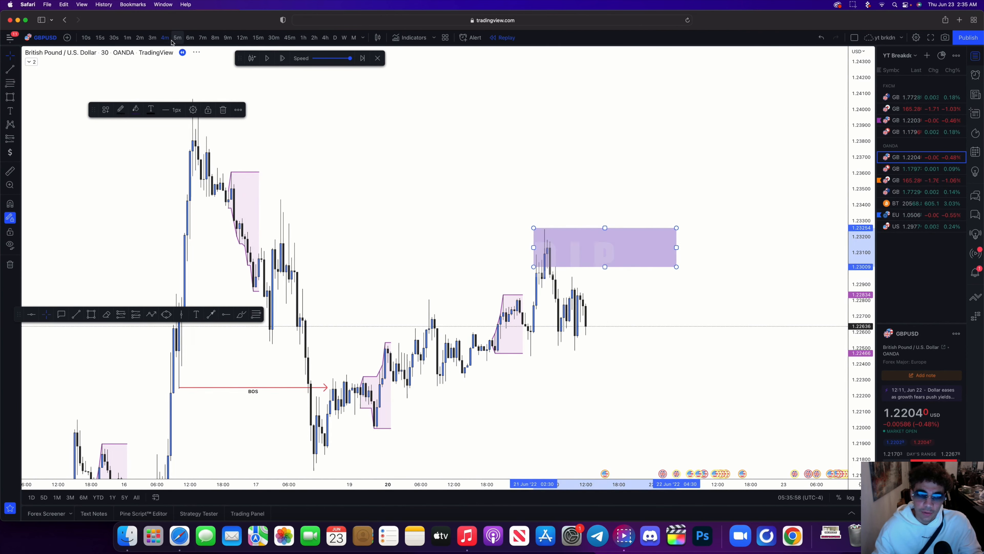
Drop to the 5-minute and 3-minute charts to tighten the zone, then return to 1-hour.
{"action": "left_click", "coordinate": [177, 37]}
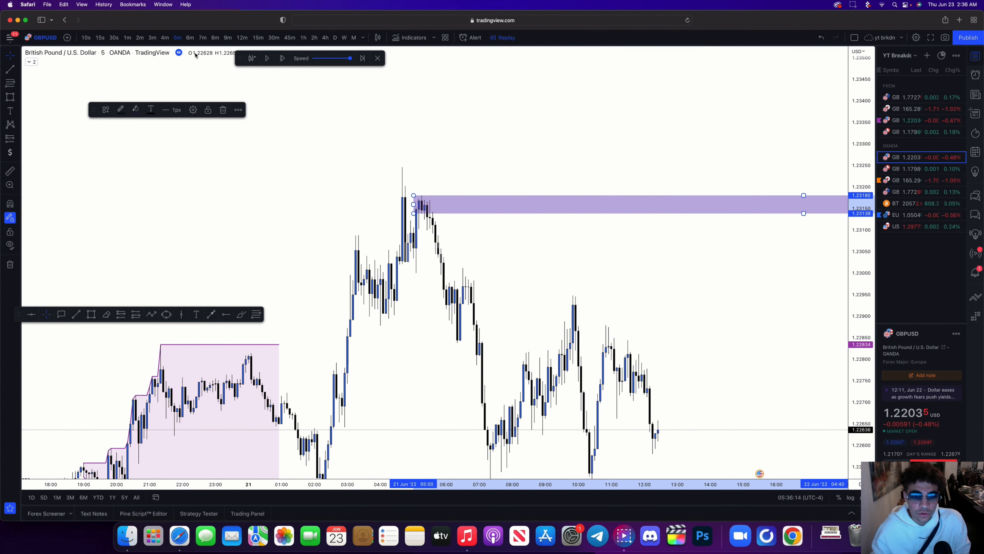
{"action": "left_click", "coordinate": [164, 37]}
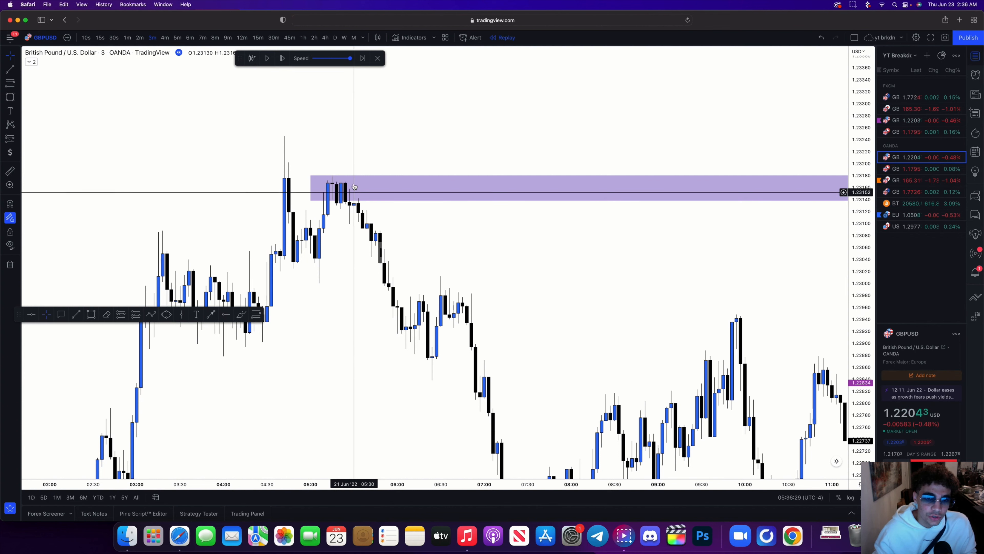
{"action": "mouse_move", "coordinate": [350, 218]}
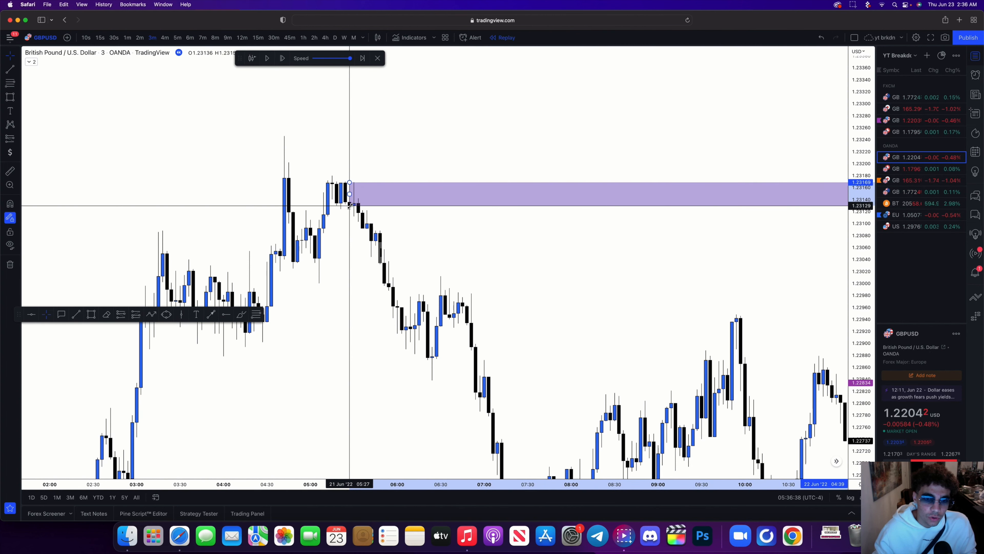
{"action": "mouse_move", "coordinate": [412, 215]}
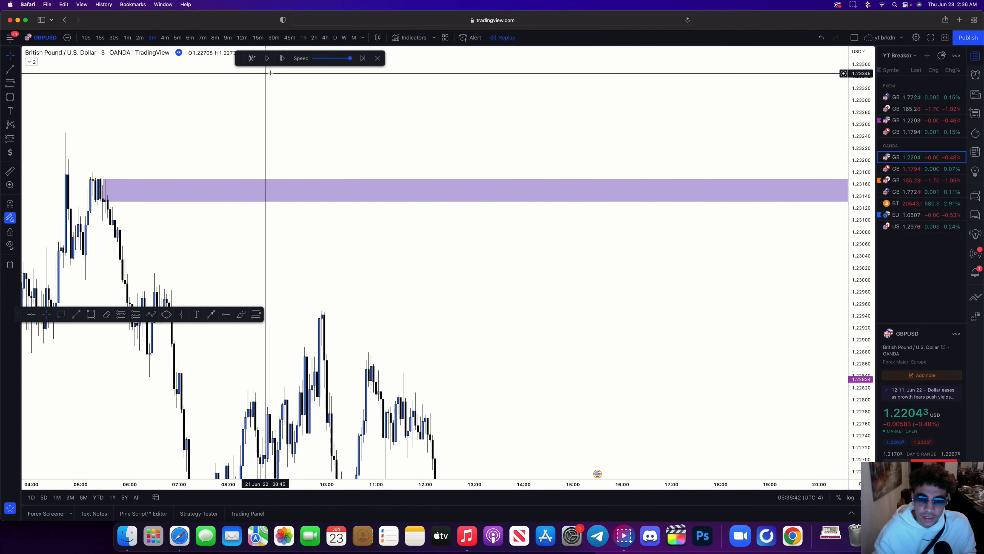
{"action": "mouse_move", "coordinate": [373, 205]}
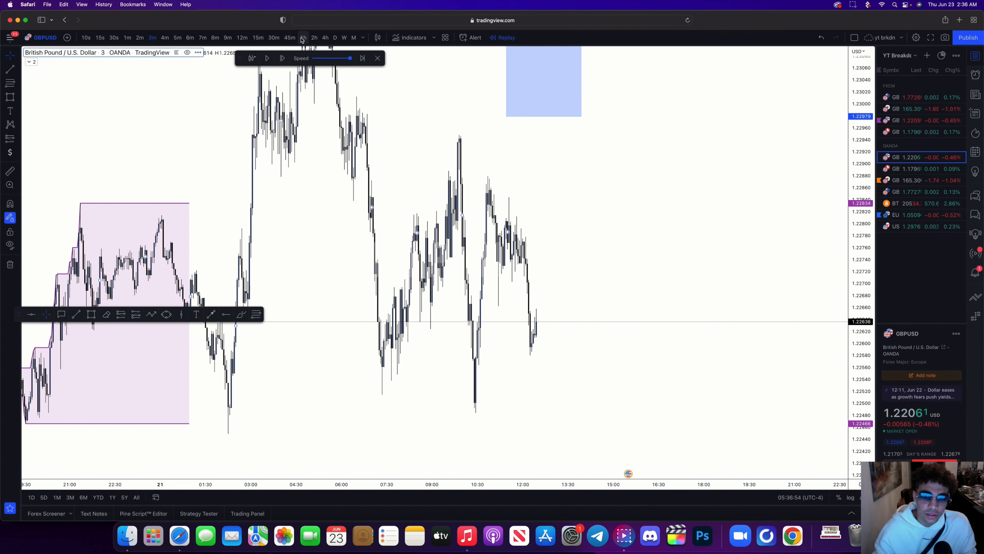
{"action": "left_click", "coordinate": [303, 38]}
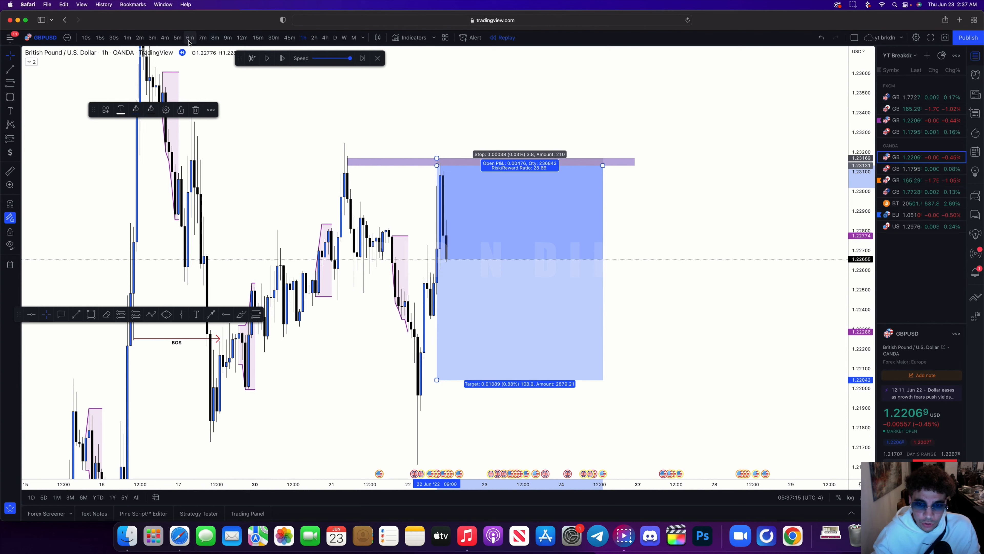
Place a short position from the supply zone with its target near 1.2179.
{"action": "left_click", "coordinate": [177, 37]}
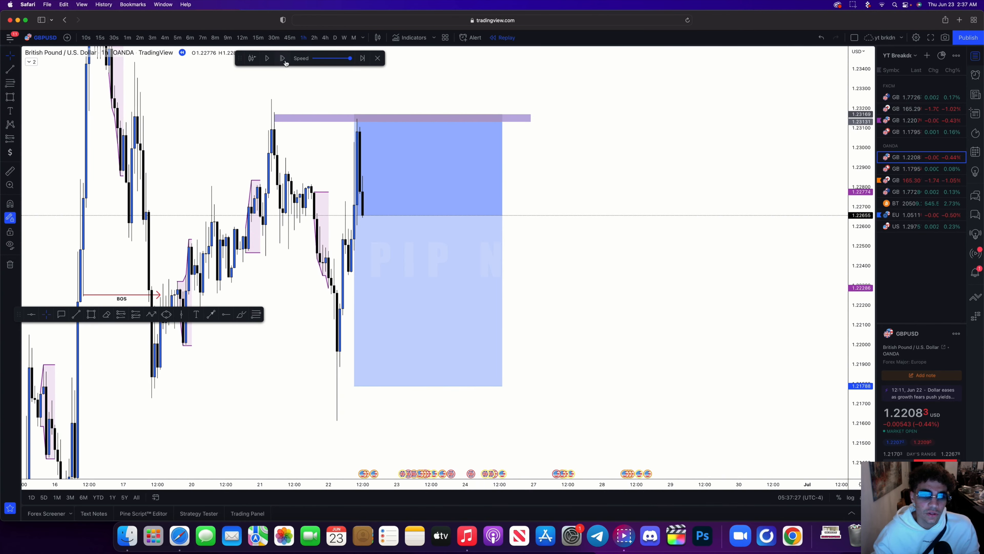
Step the replay forward until price falls into the short position's target near 1.2179.
{"action": "left_click", "coordinate": [267, 58]}
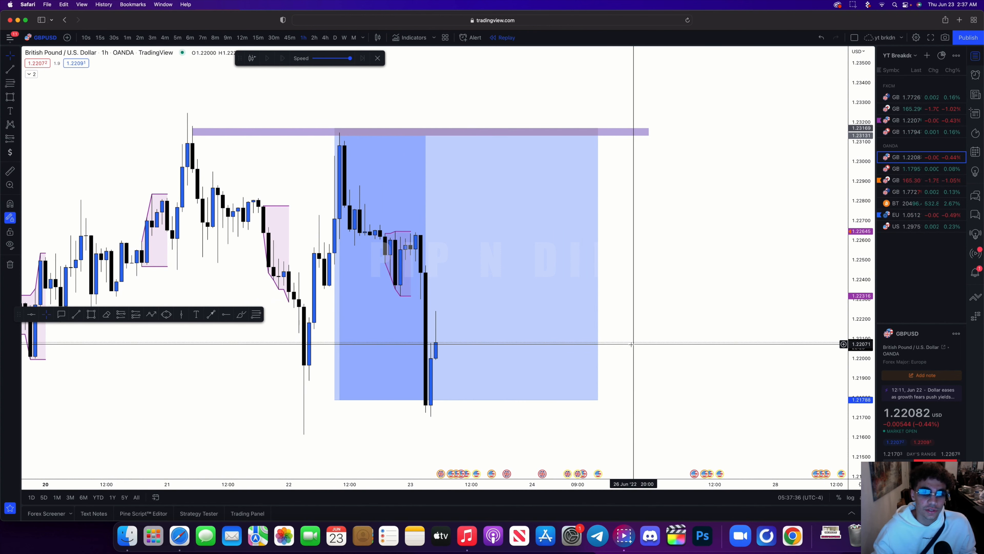
{"action": "mouse_move", "coordinate": [633, 347]}
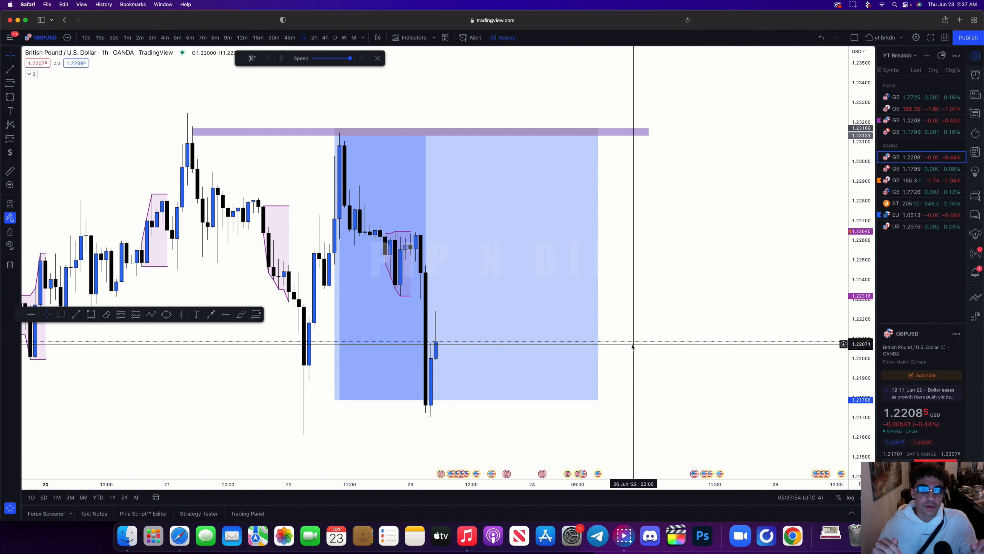
{"action": "left_click", "coordinate": [852, 4]}
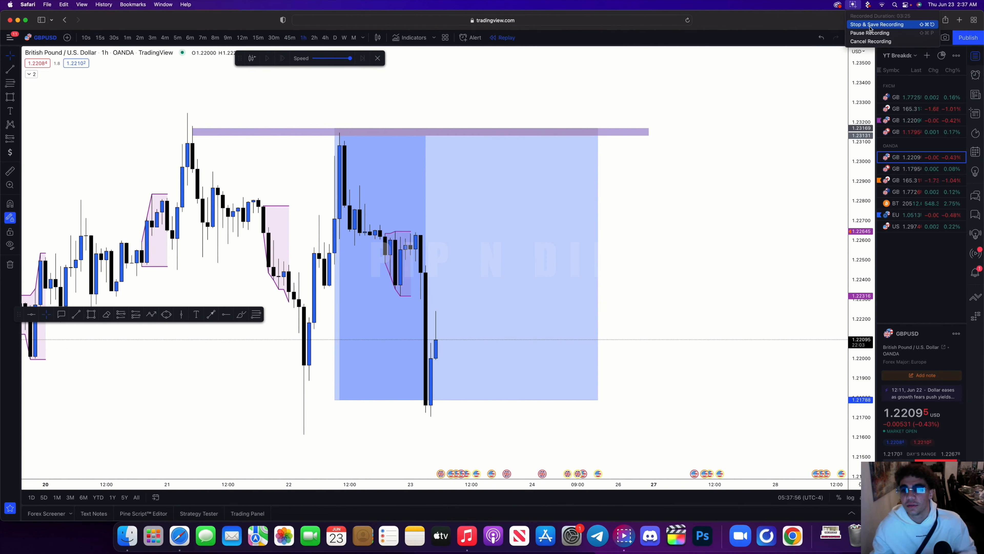